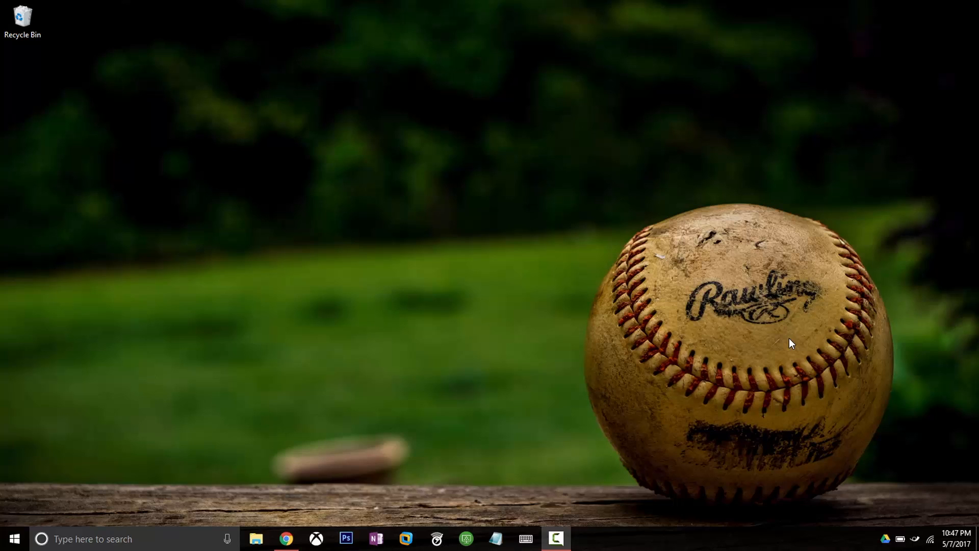
pyautogui.moveTo(306, 512)
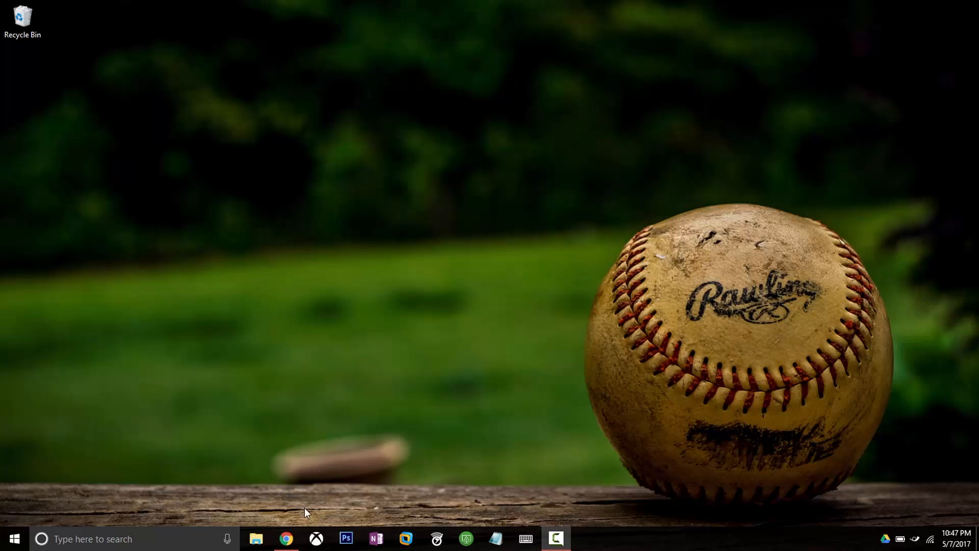
# Step: Launch Google Chrome from the taskbar icon
pyautogui.click(285, 538)
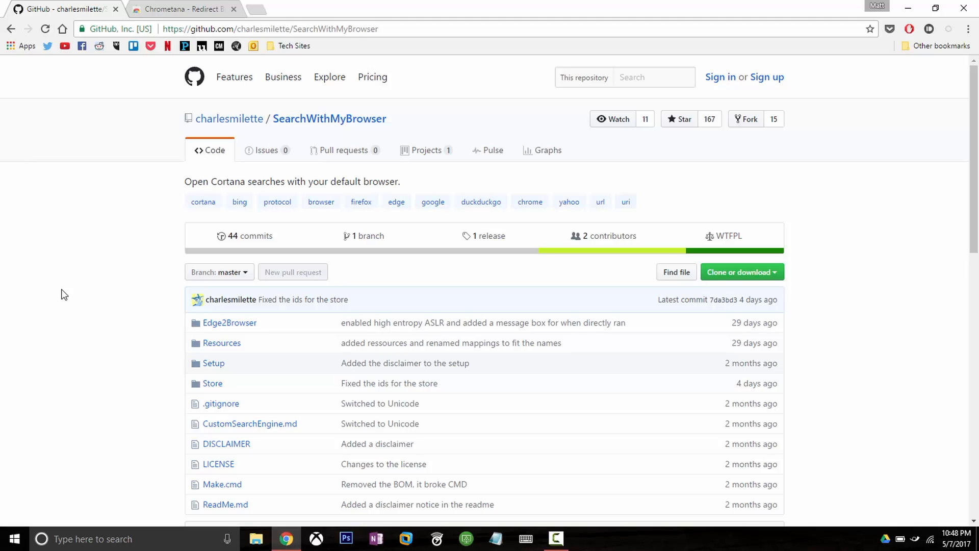
pyautogui.moveTo(128, 137)
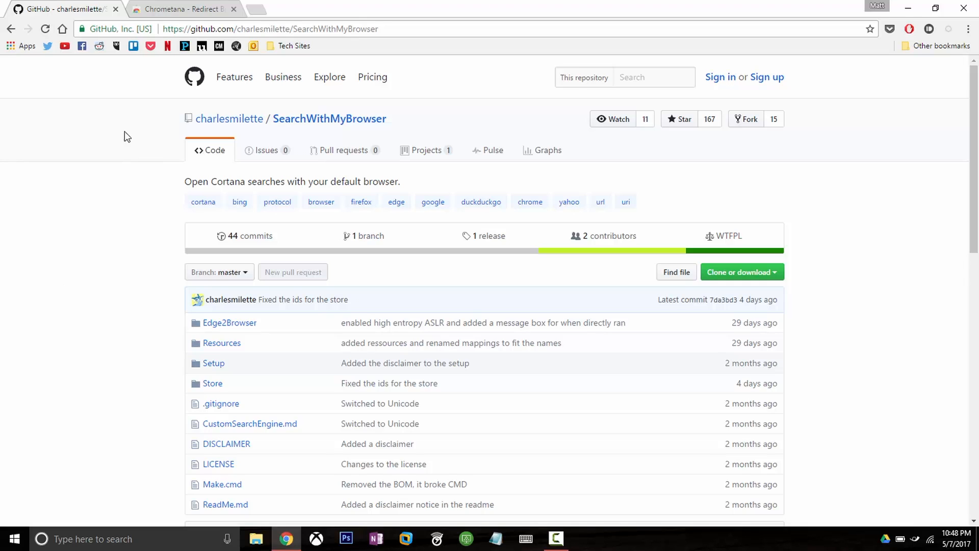
# Step: Bring the Chrometana Chrome Web Store tab to the front
pyautogui.click(181, 9)
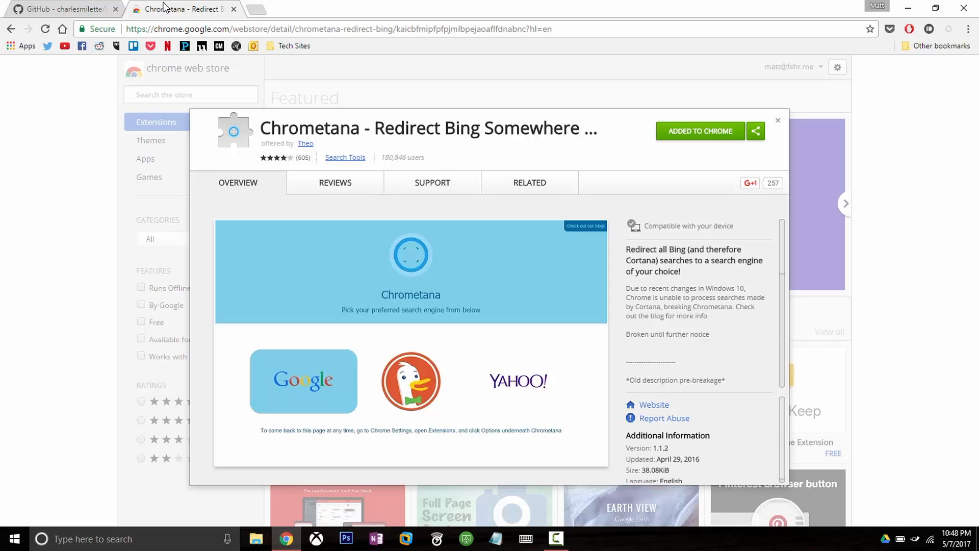
pyautogui.moveTo(504, 5)
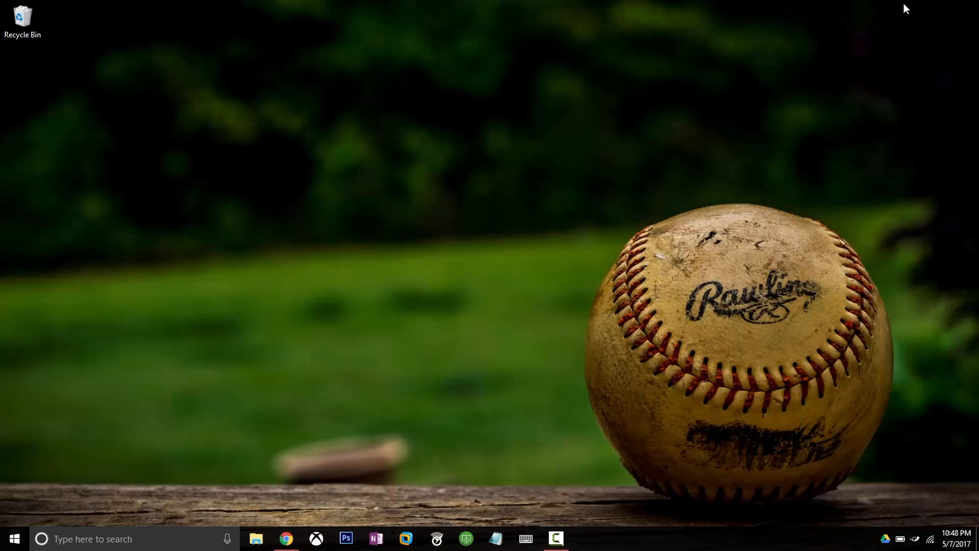
# Step: Search the Start menu for 'howto fl'
pyautogui.click(14, 538)
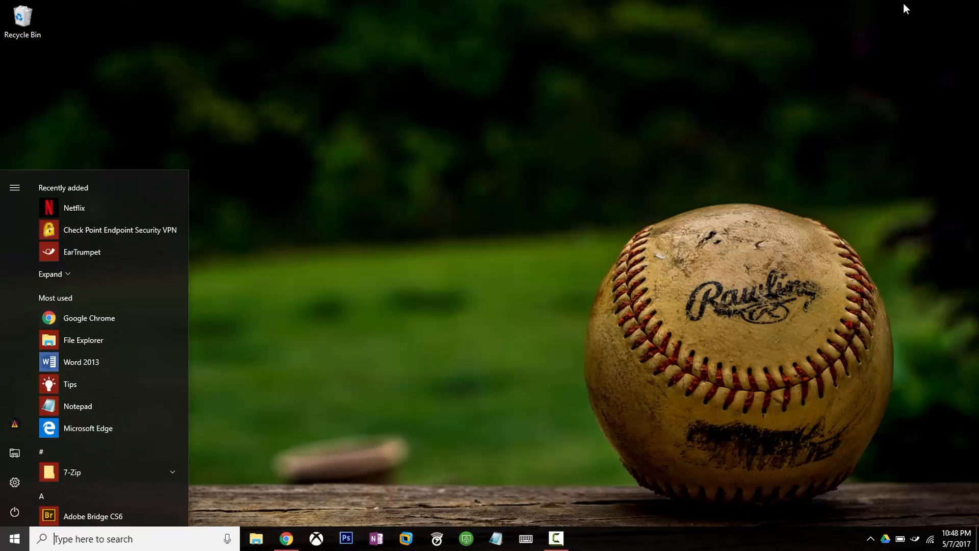
pyautogui.write('howto fl')
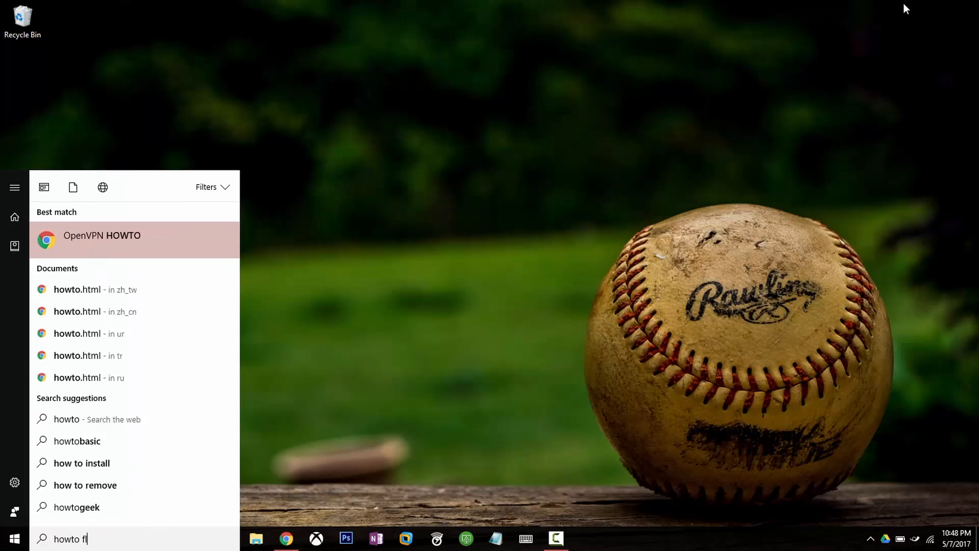